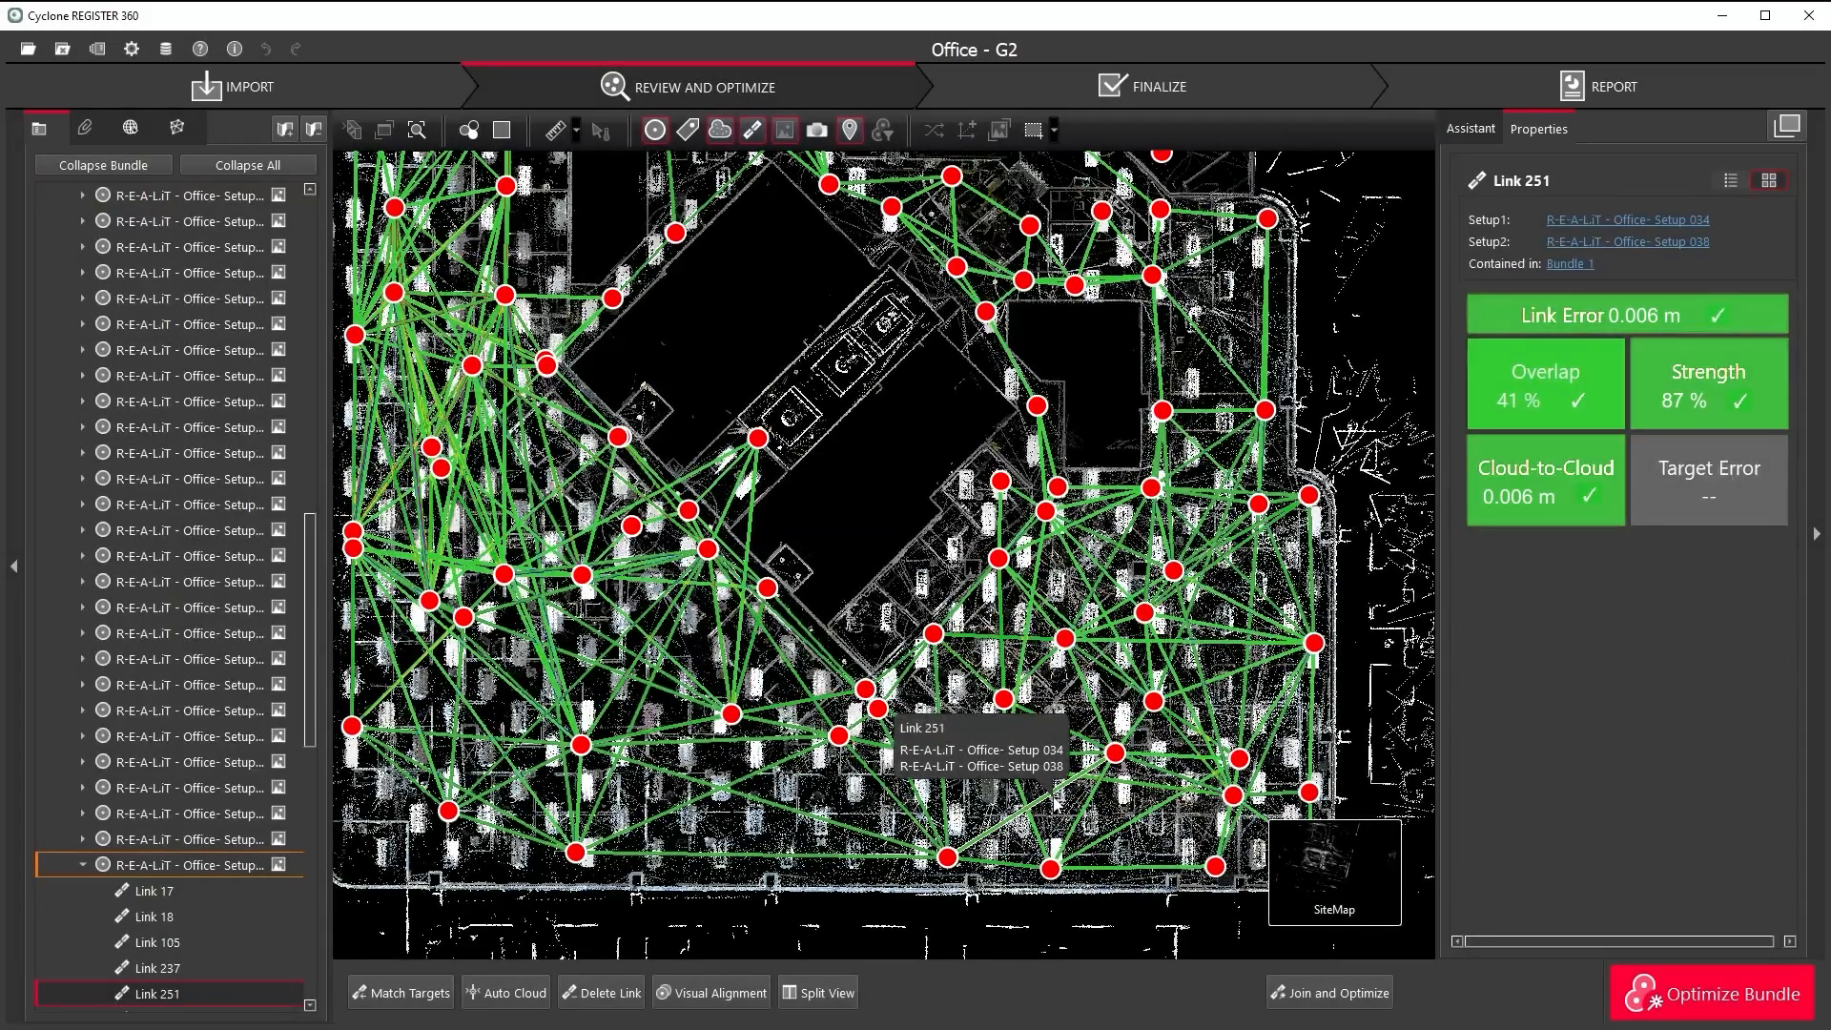
Step: Open Link 251 in Visual Alignment, overlaying Setups 034 and 038 from above
{"action": "left_click", "coordinate": [712, 992]}
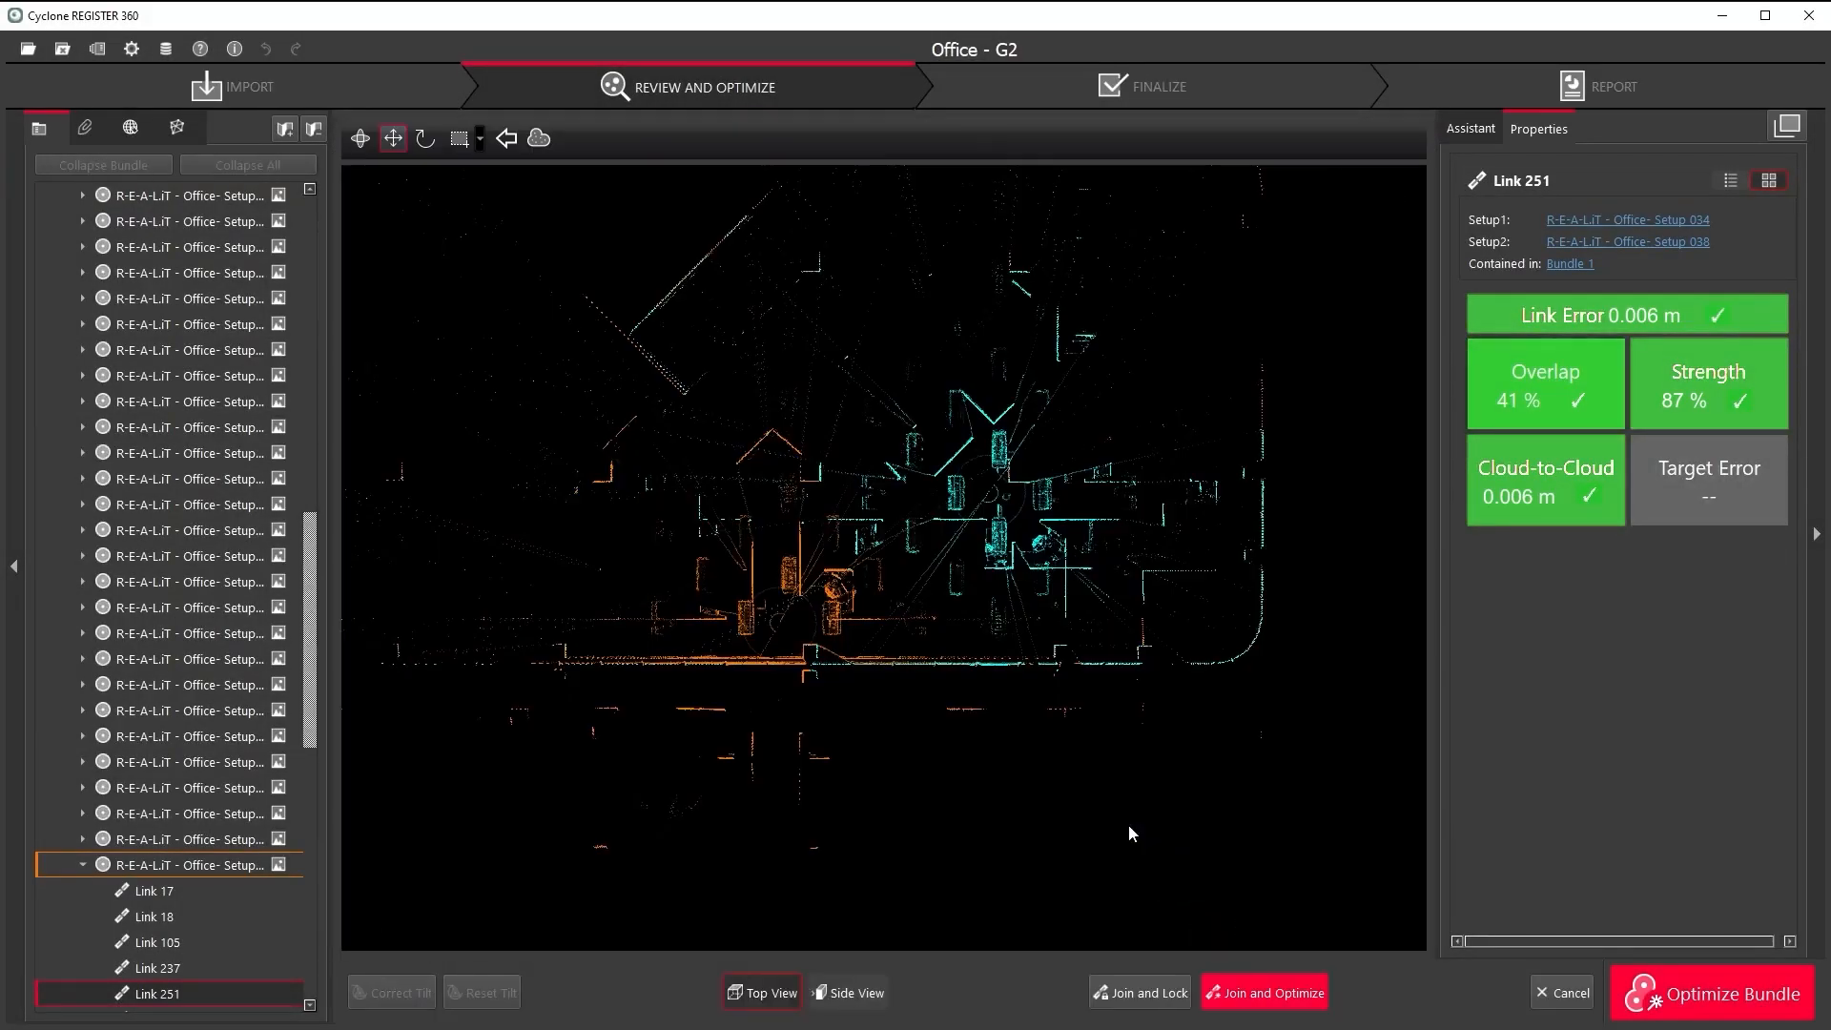